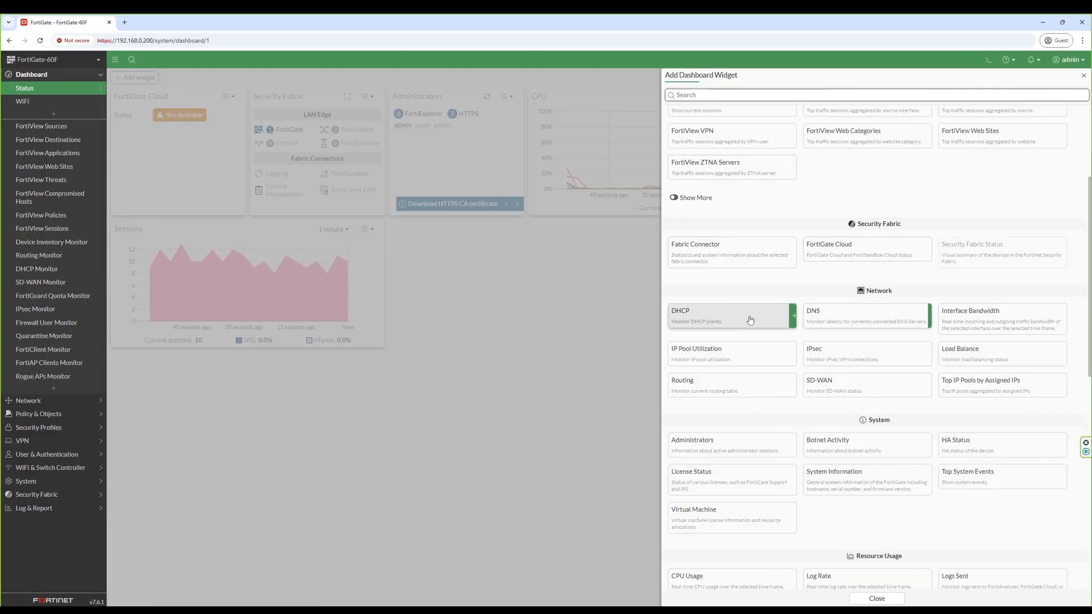
# Step: Scroll through the dashboard and enter the text 'howing you how to work with FortiOS (also giving extra information ;) )'
pyautogui.scroll(-3)
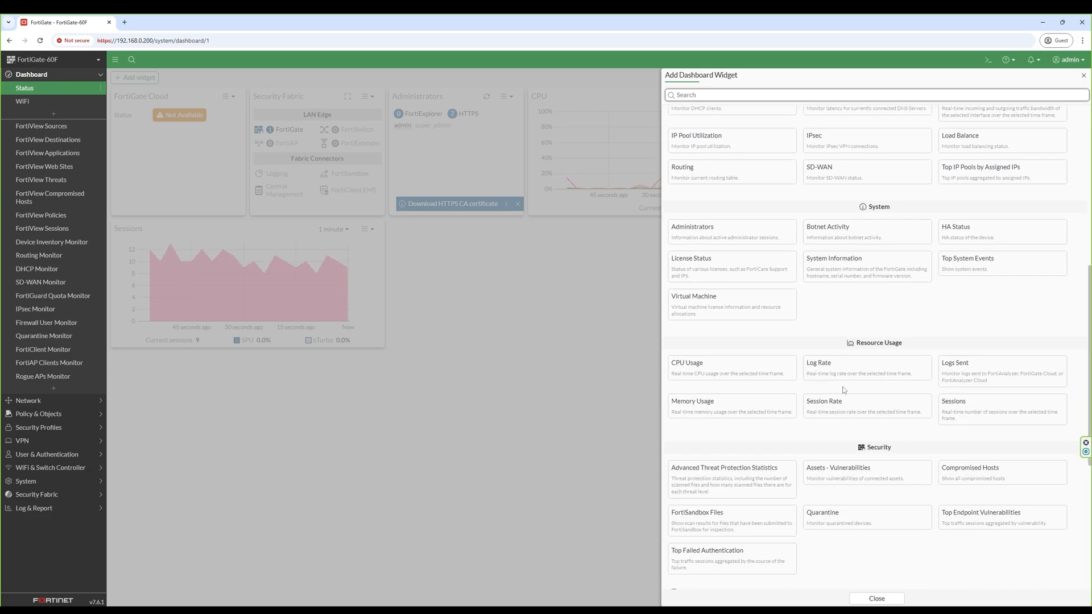
pyautogui.scroll(-3)
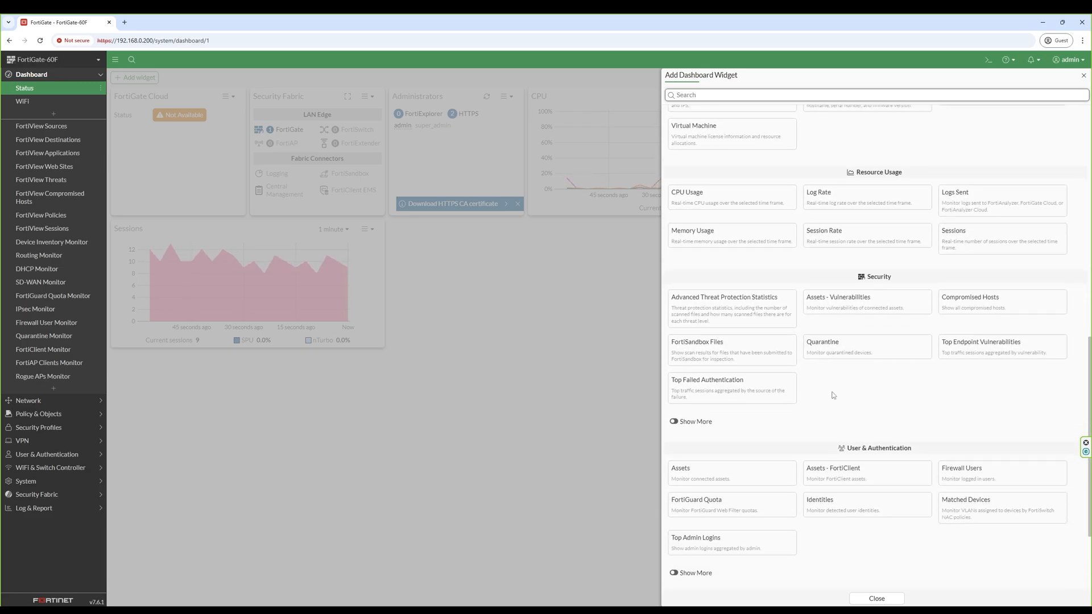
pyautogui.scroll(-3)
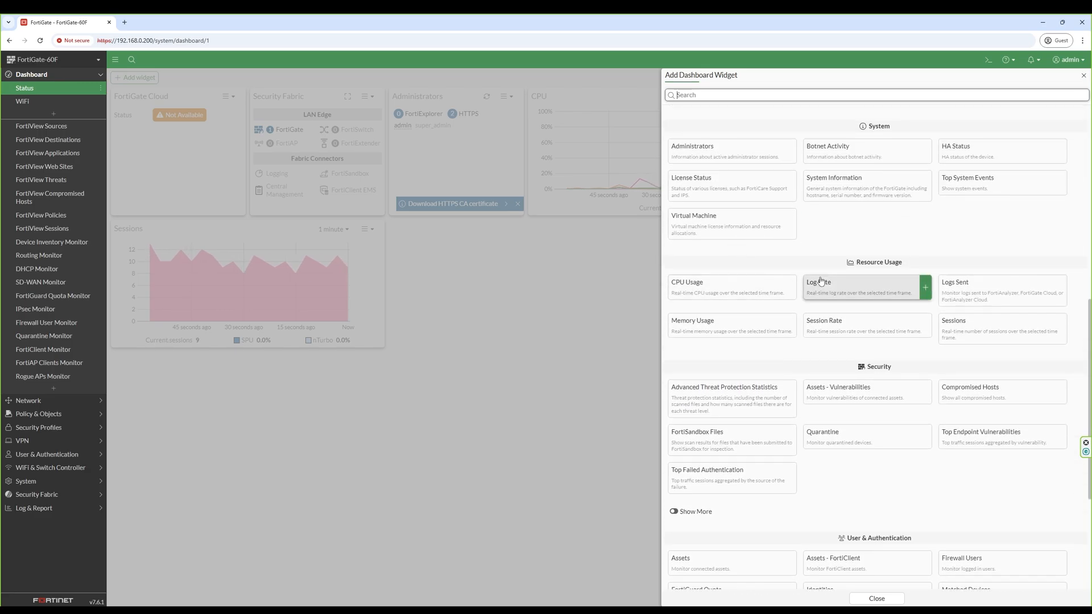
pyautogui.click(924, 287)
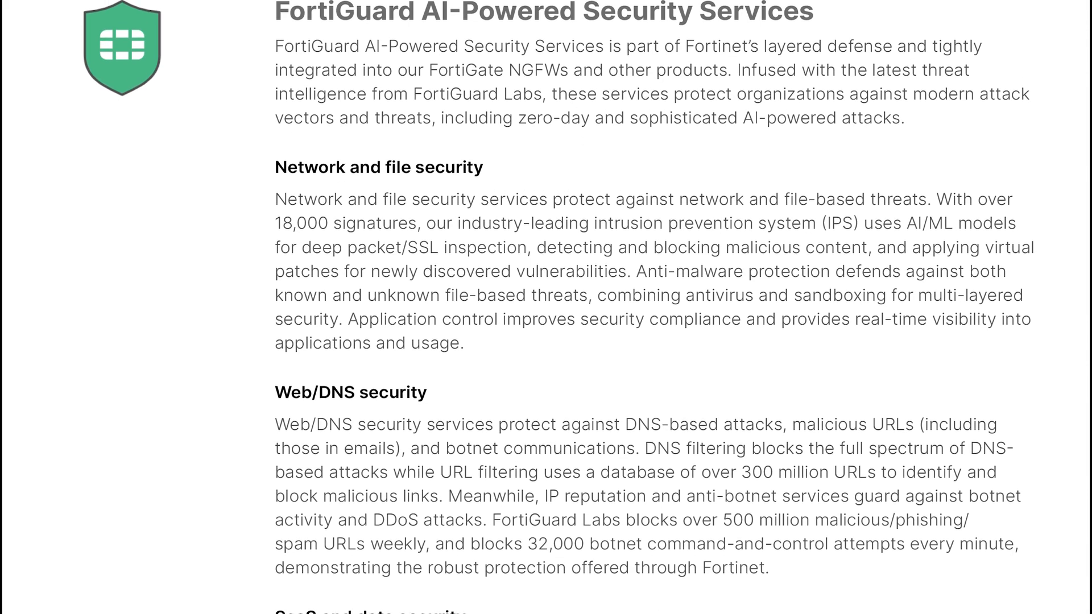
pyautogui.scroll(-3)
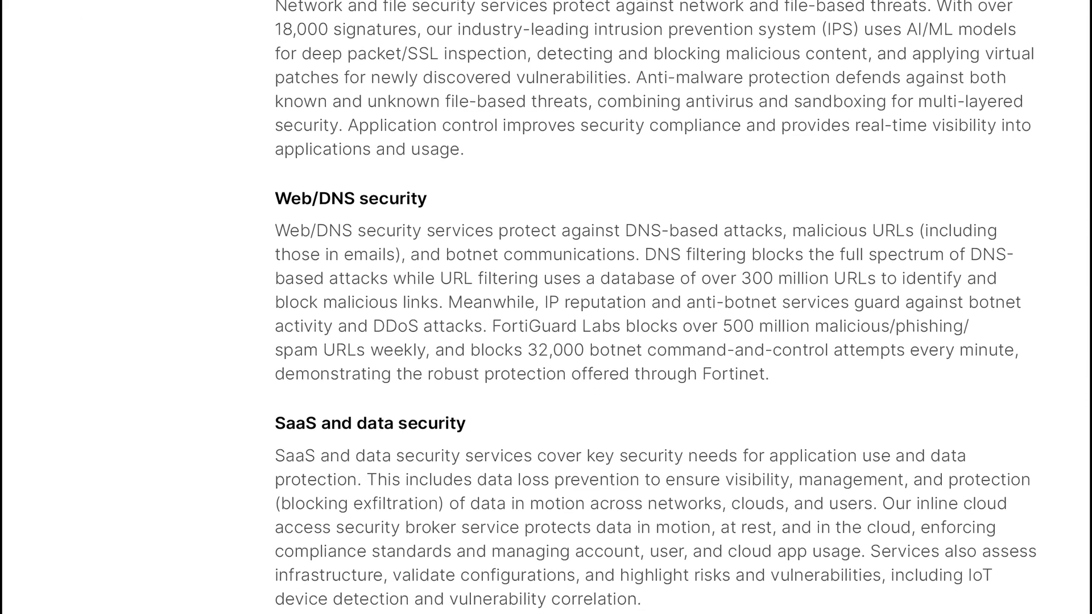
pyautogui.scroll(-3)
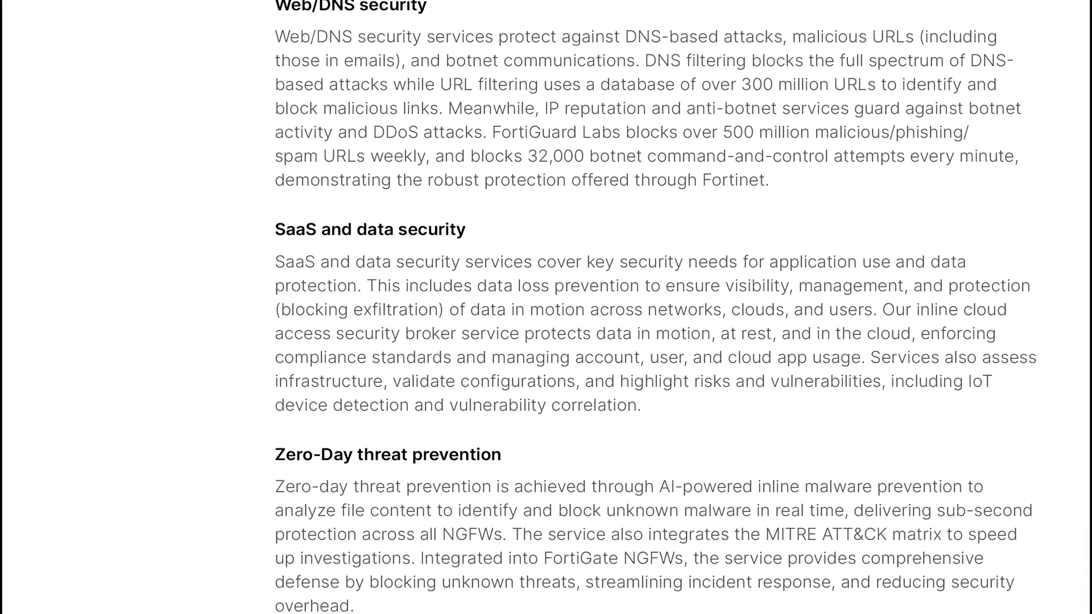
pyautogui.scroll(-3)
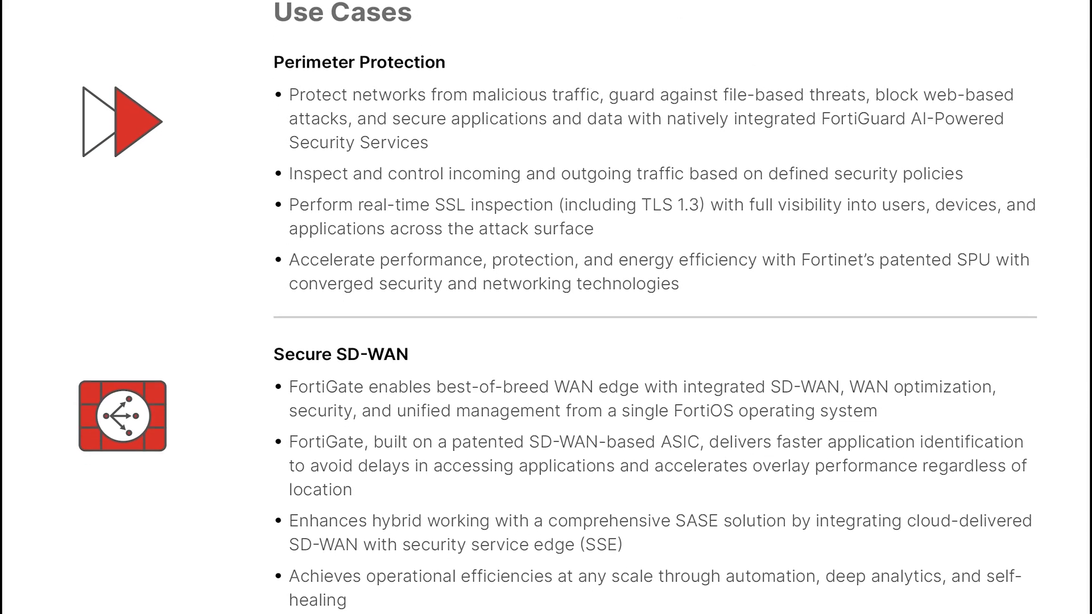
pyautogui.scroll(-3)
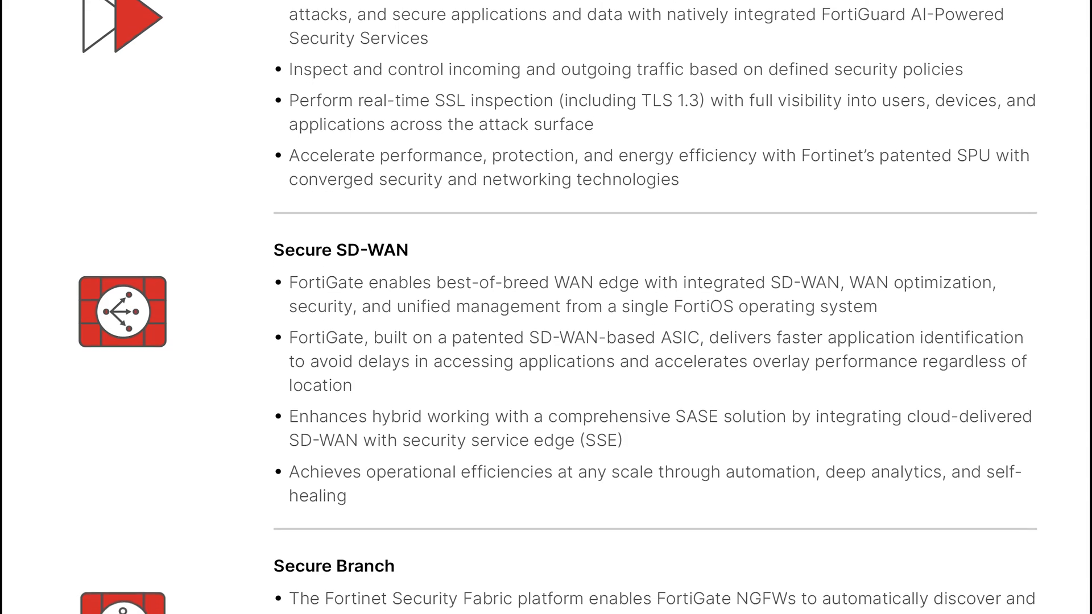
pyautogui.scroll(-3)
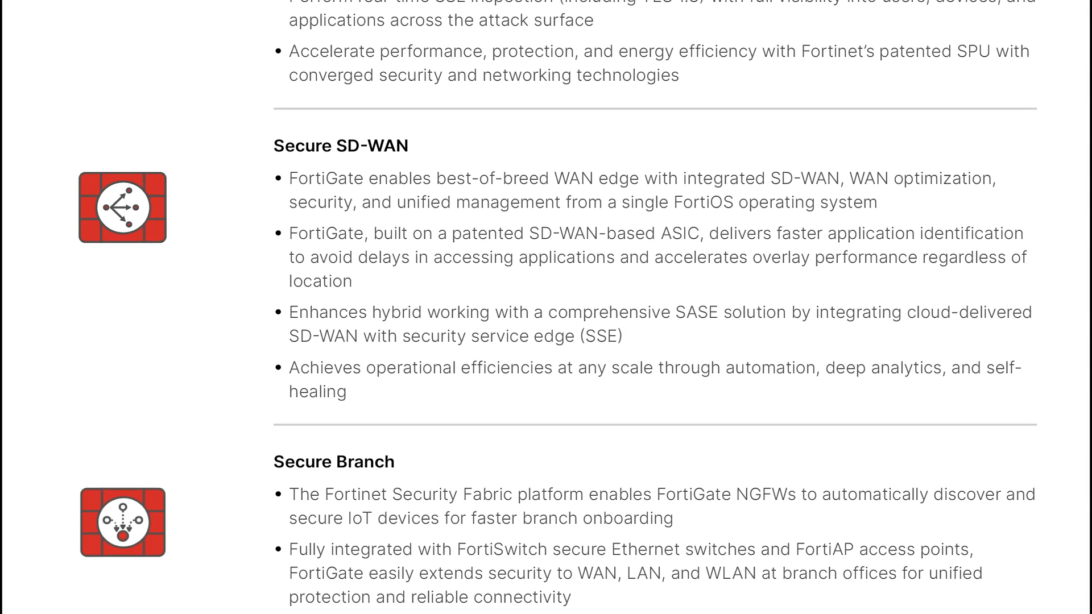
pyautogui.scroll(-3)
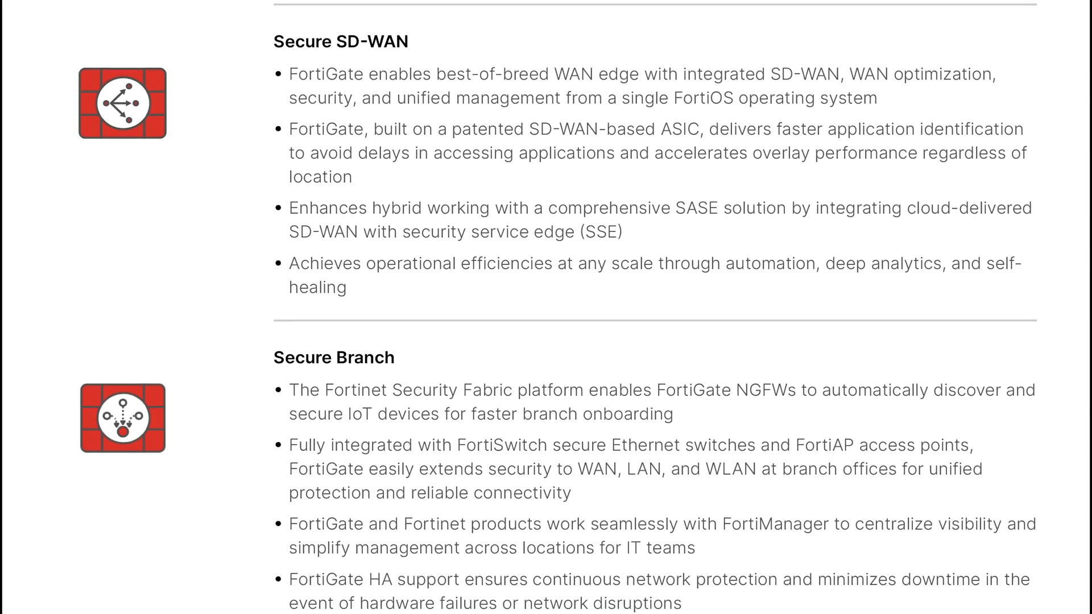
pyautogui.scroll(-3)
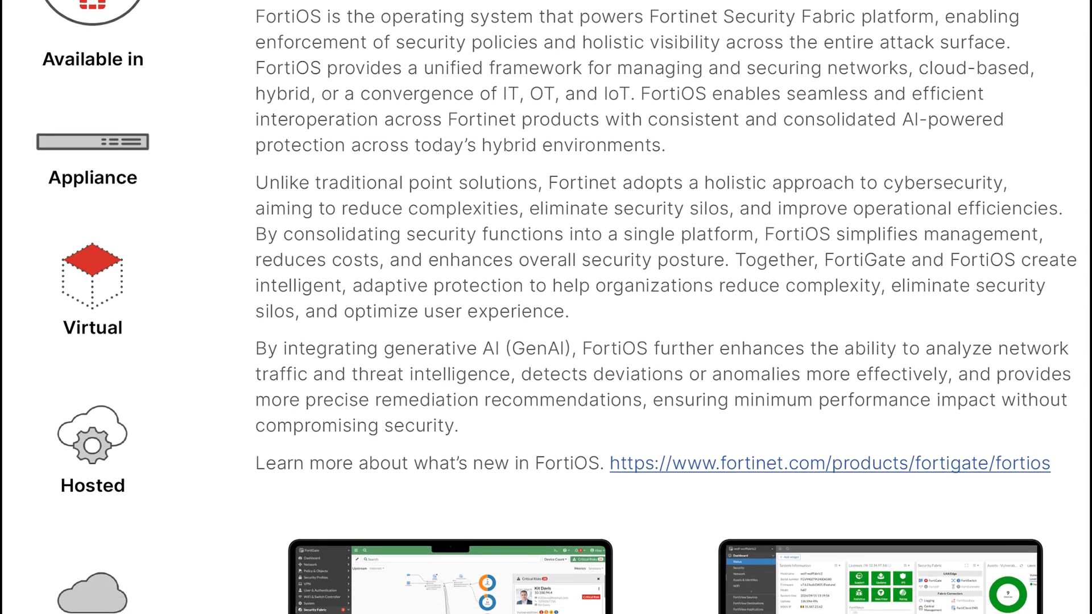
pyautogui.scroll(-3)
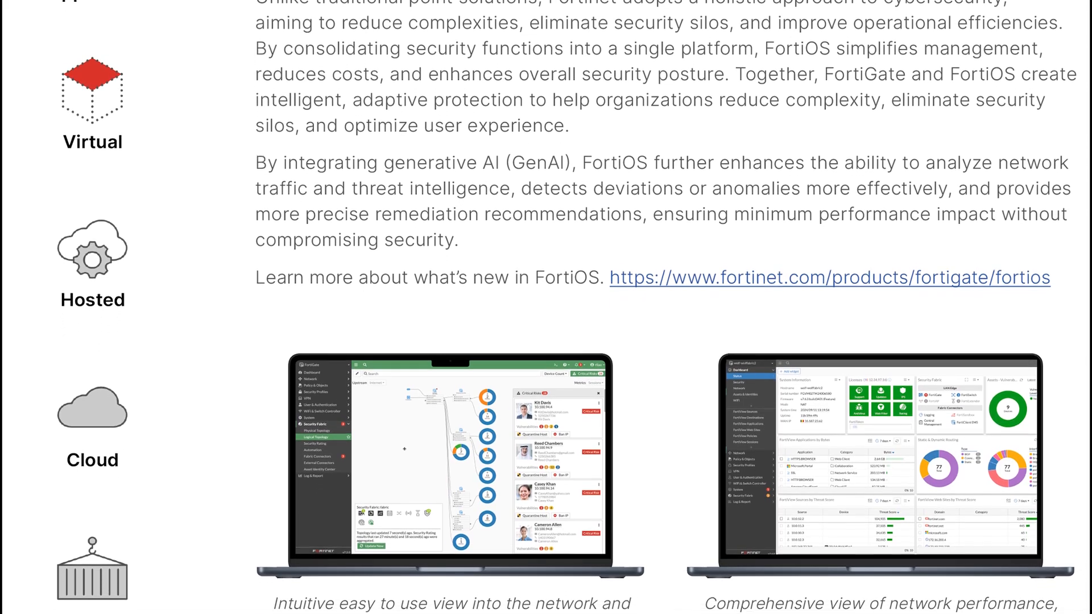
pyautogui.scroll(-3)
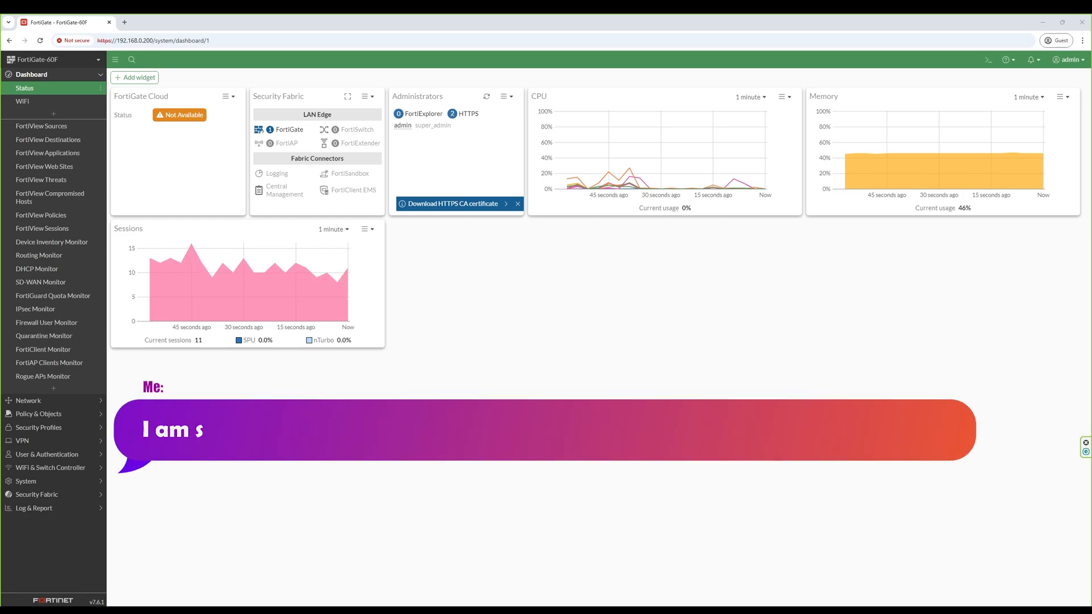
pyautogui.write('howing you how to work with FortiOS (also giving extra information ;) )')
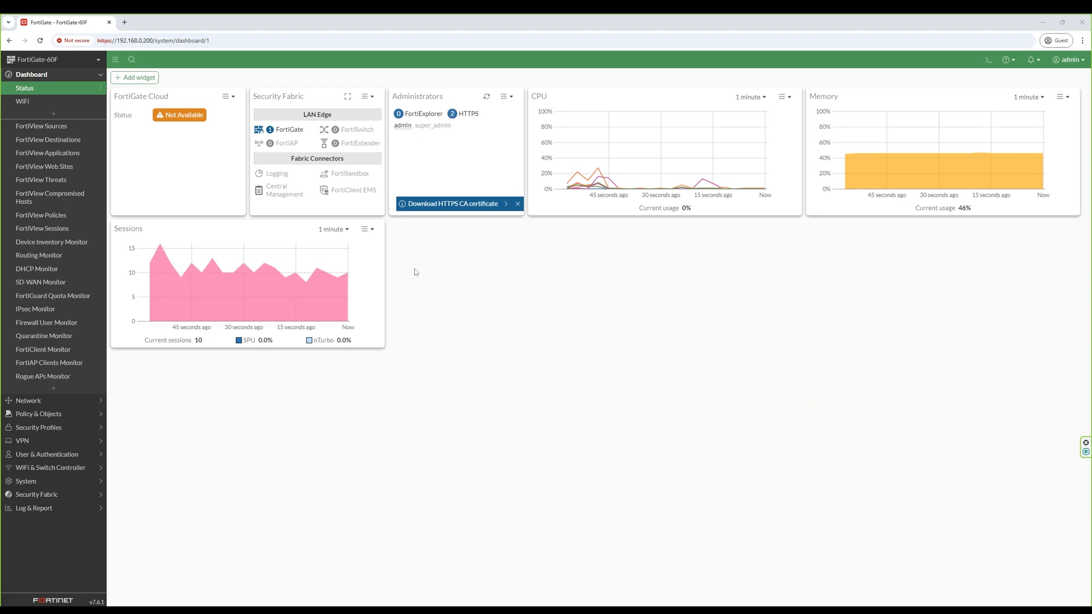
# Step: Add the Log Rate widget from Resource Usage, then close the widget panel
pyautogui.click(137, 77)
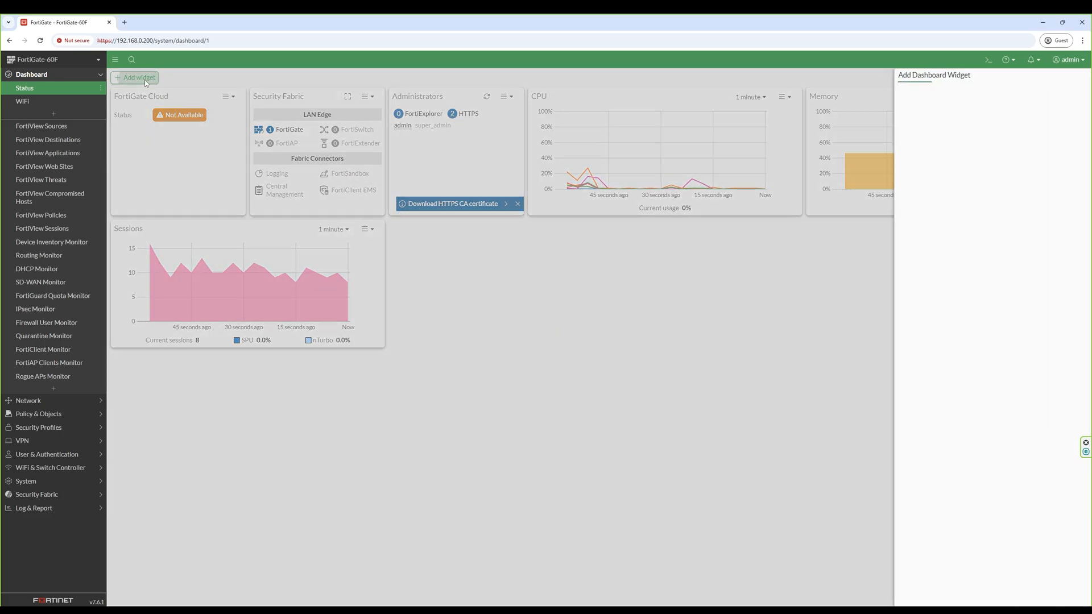
pyautogui.click(138, 77)
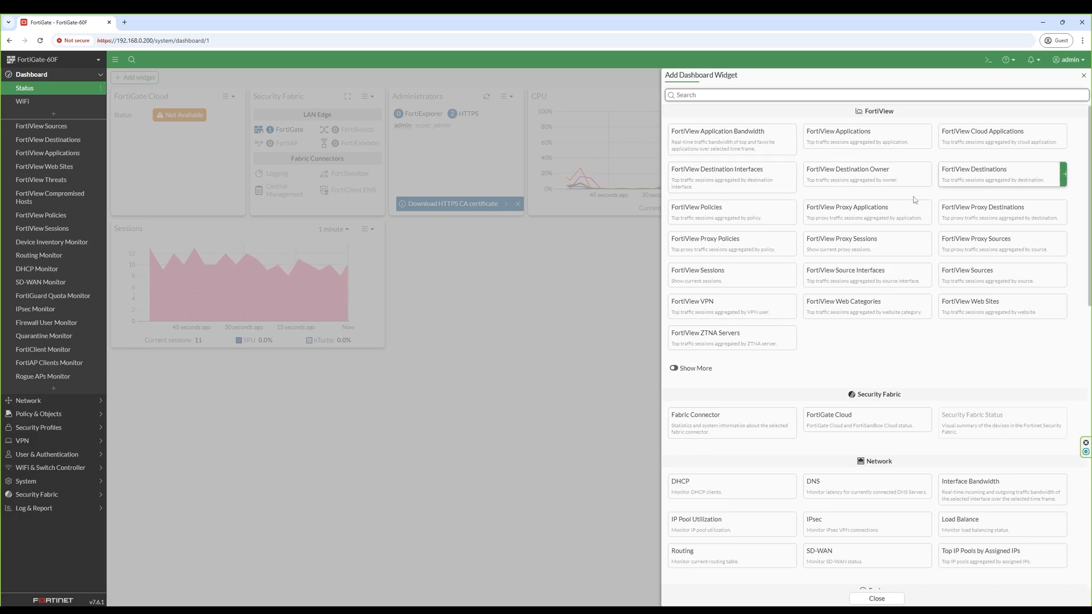
pyautogui.scroll(-3)
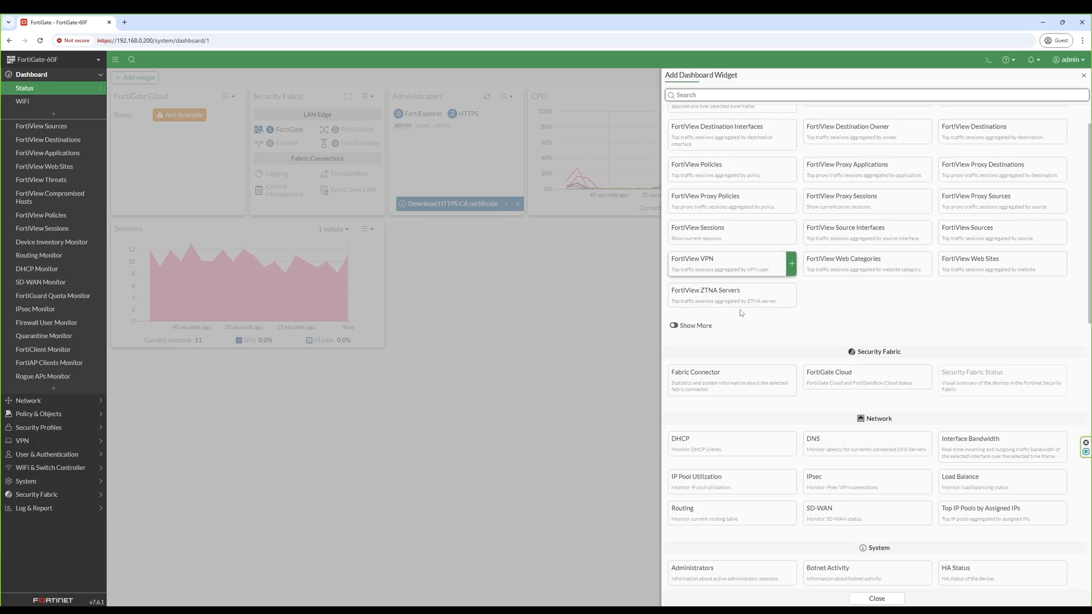
pyautogui.scroll(-3)
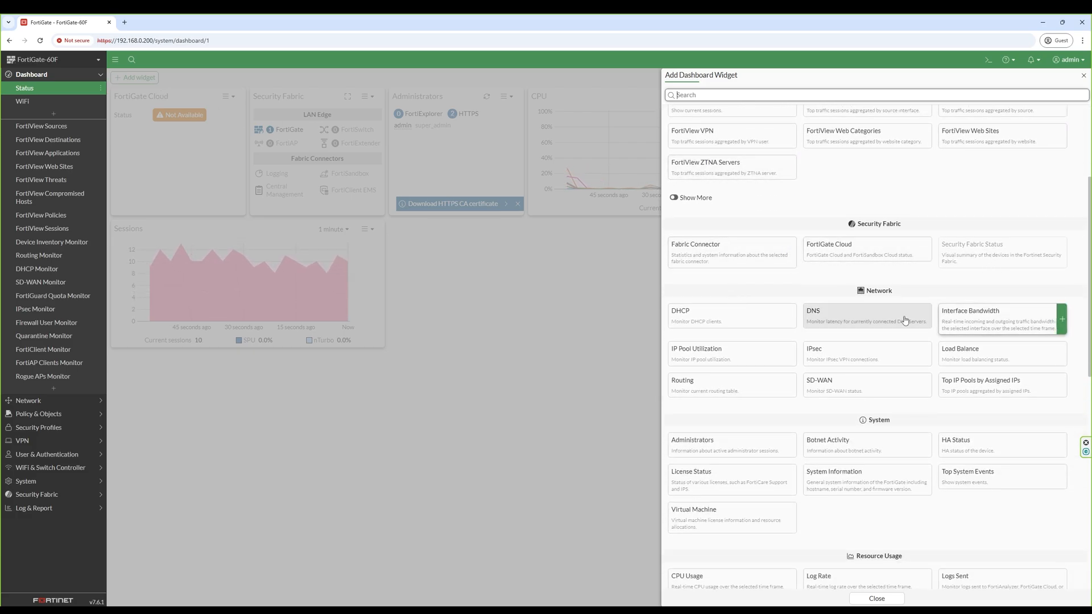
pyautogui.scroll(-3)
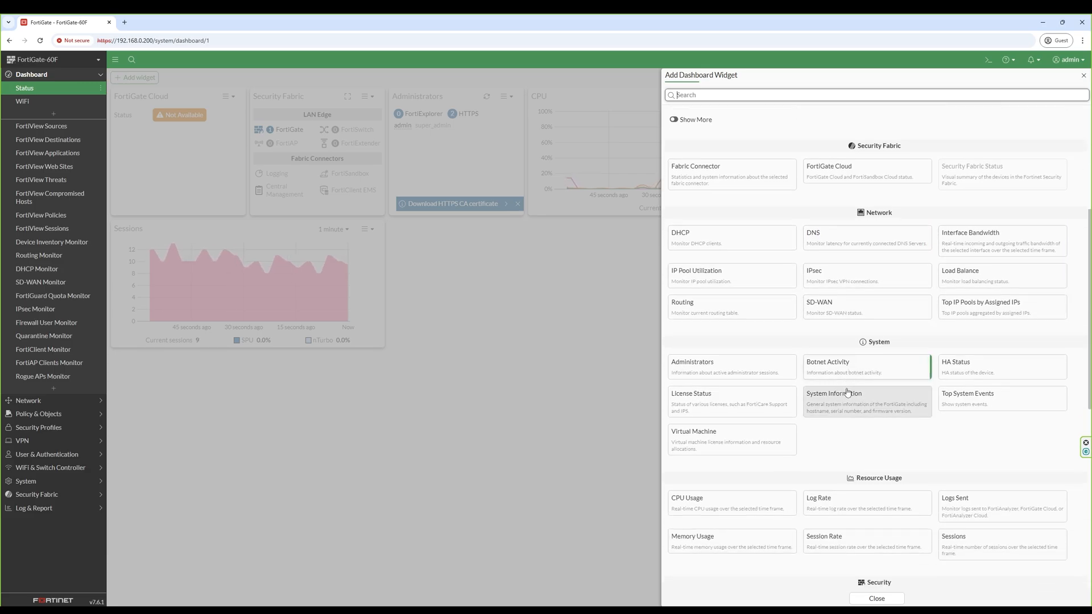
pyautogui.scroll(-3)
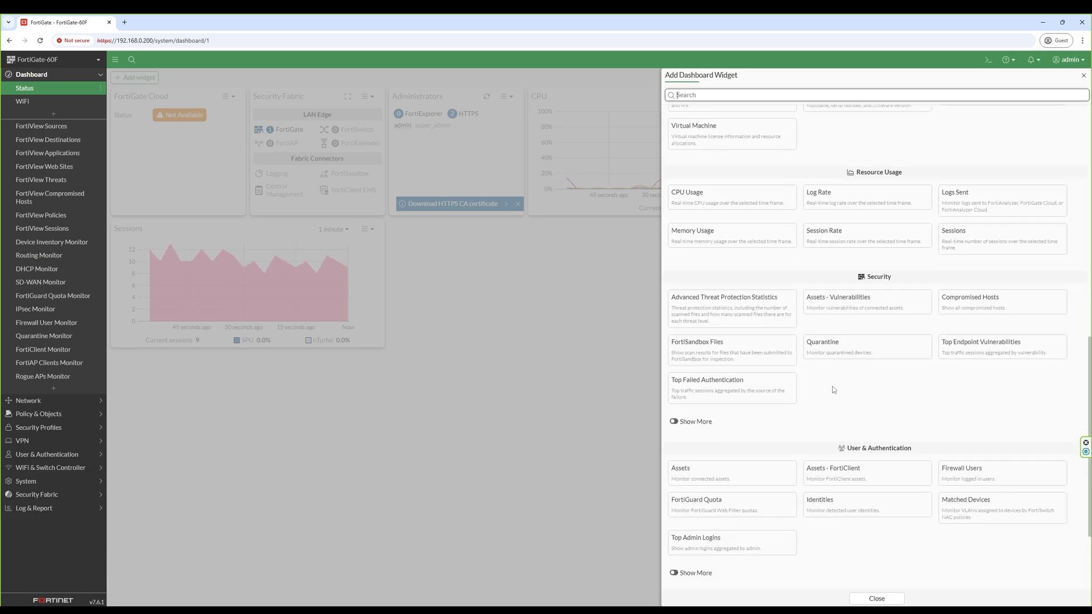
pyautogui.scroll(-3)
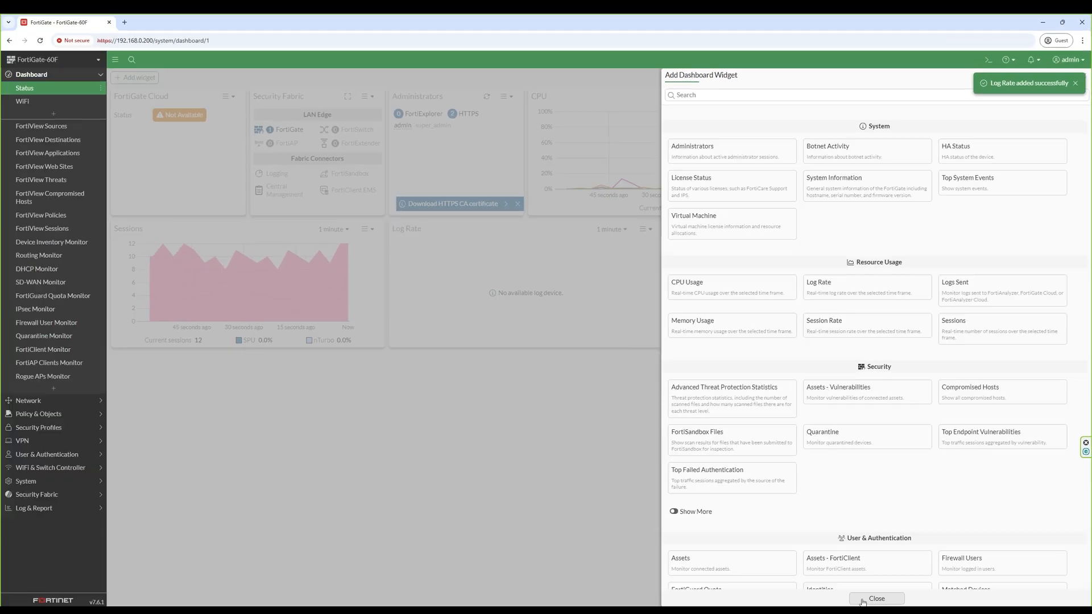
pyautogui.click(876, 599)
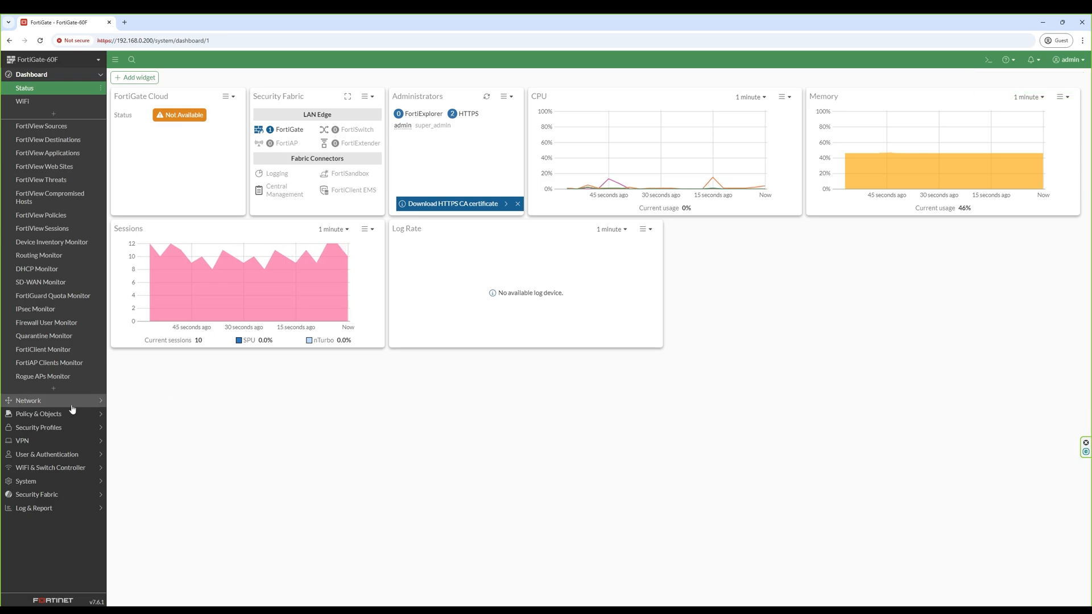
# Step: Set internal3 to alias 'Internal network', IP 172.16.10.1/24, with PING allowed, and save
pyautogui.click(28, 400)
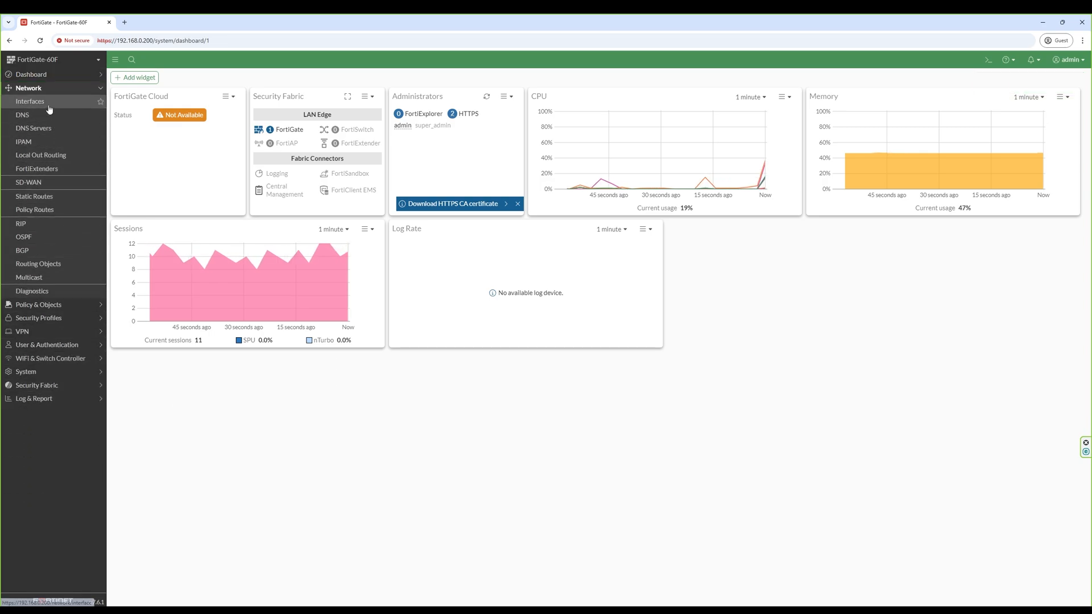
pyautogui.click(30, 102)
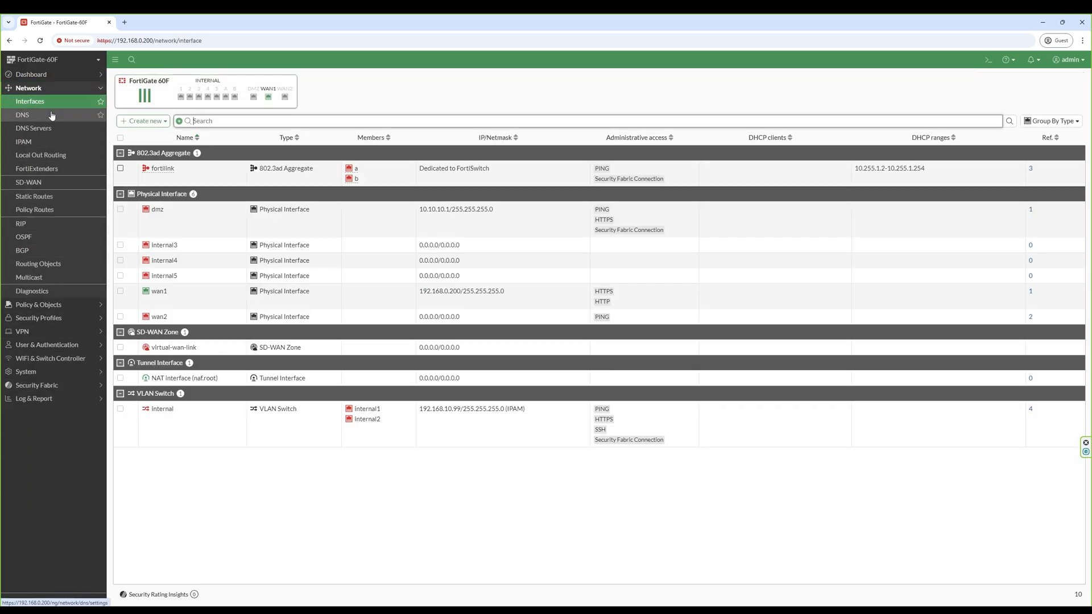
pyautogui.doubleClick(164, 244)
pyautogui.write('172.16.10.1/24')
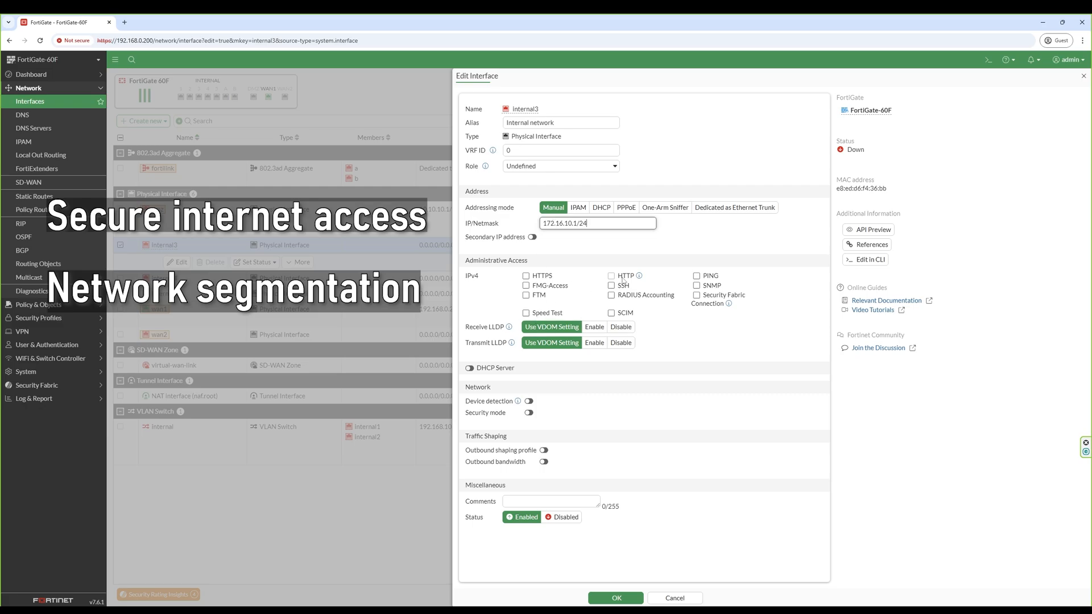
pyautogui.click(696, 276)
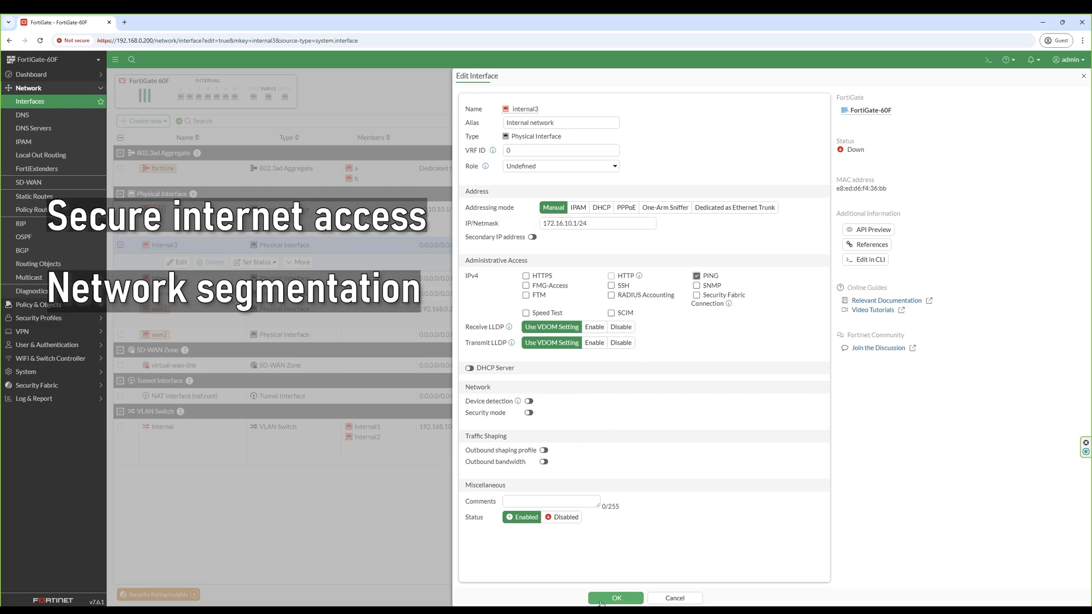
pyautogui.click(615, 598)
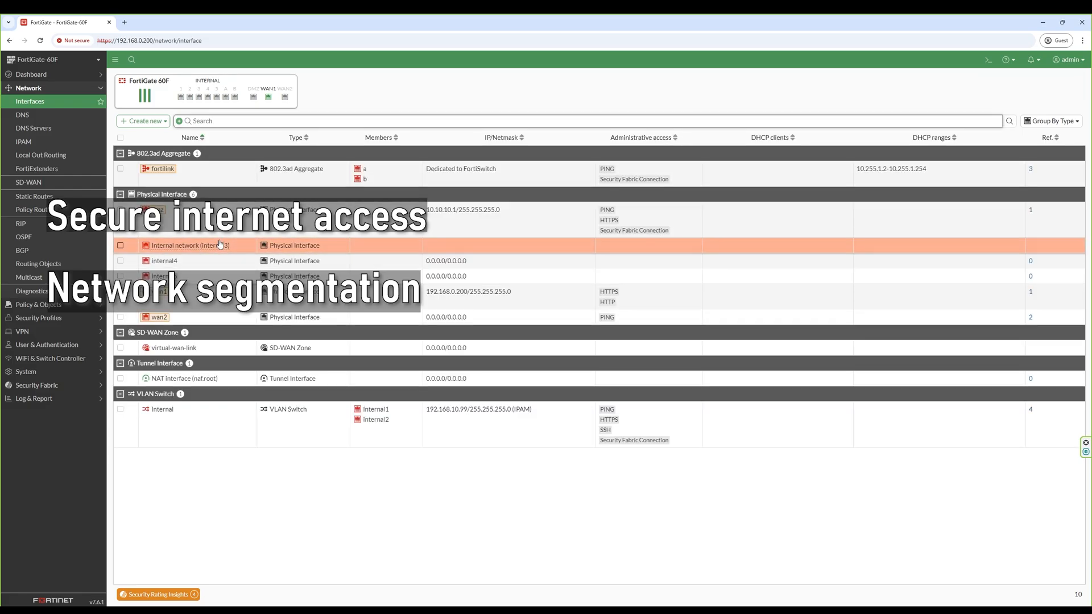
# Step: Create a new firewall policy named 'Allow internet access' and list incoming interface choices
pyautogui.click(38, 101)
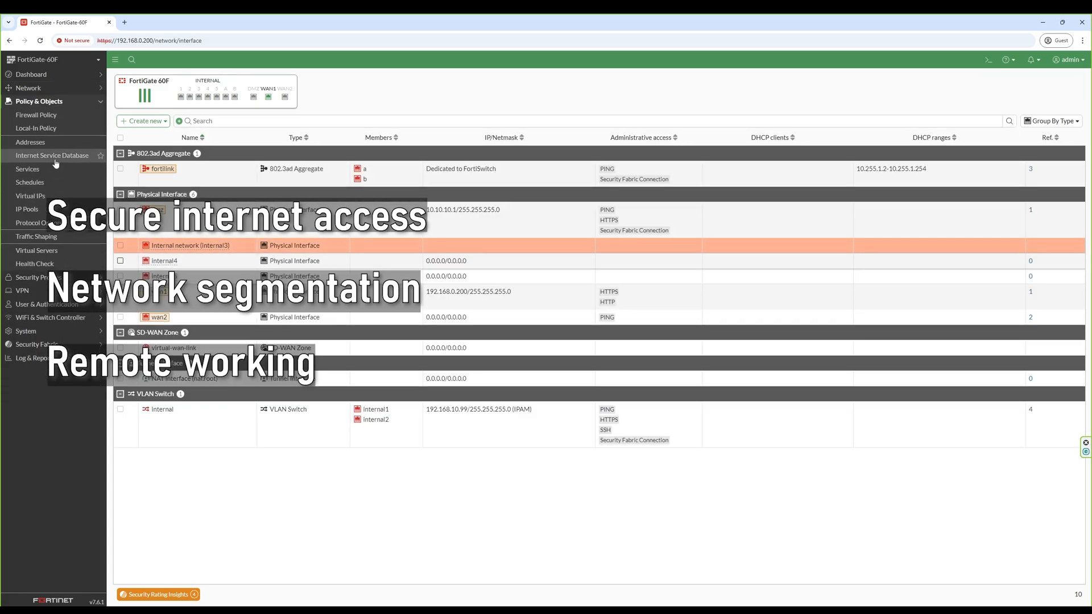
pyautogui.click(36, 114)
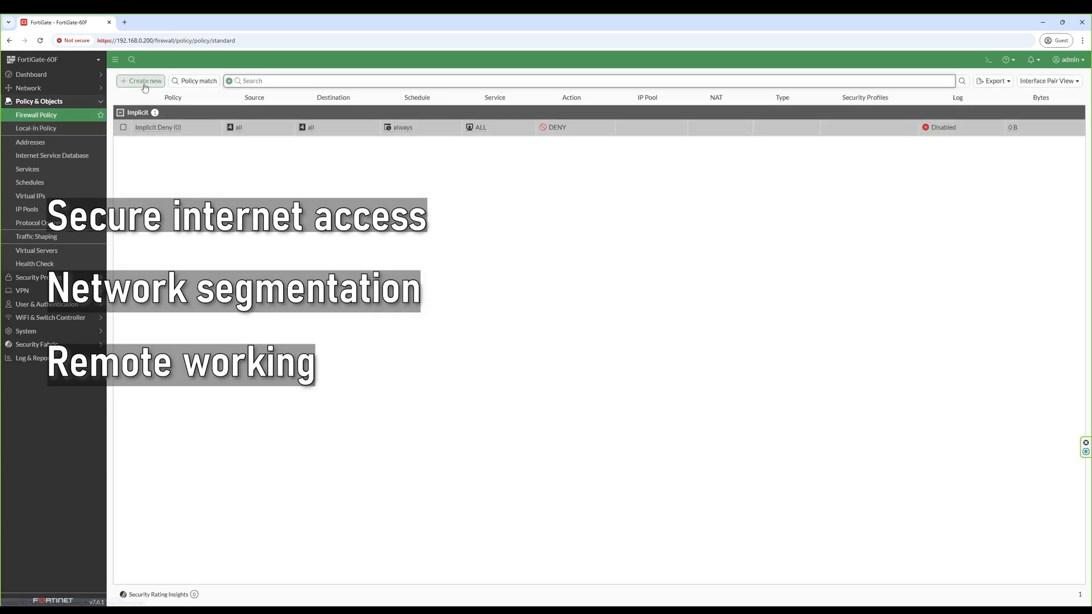
pyautogui.click(141, 81)
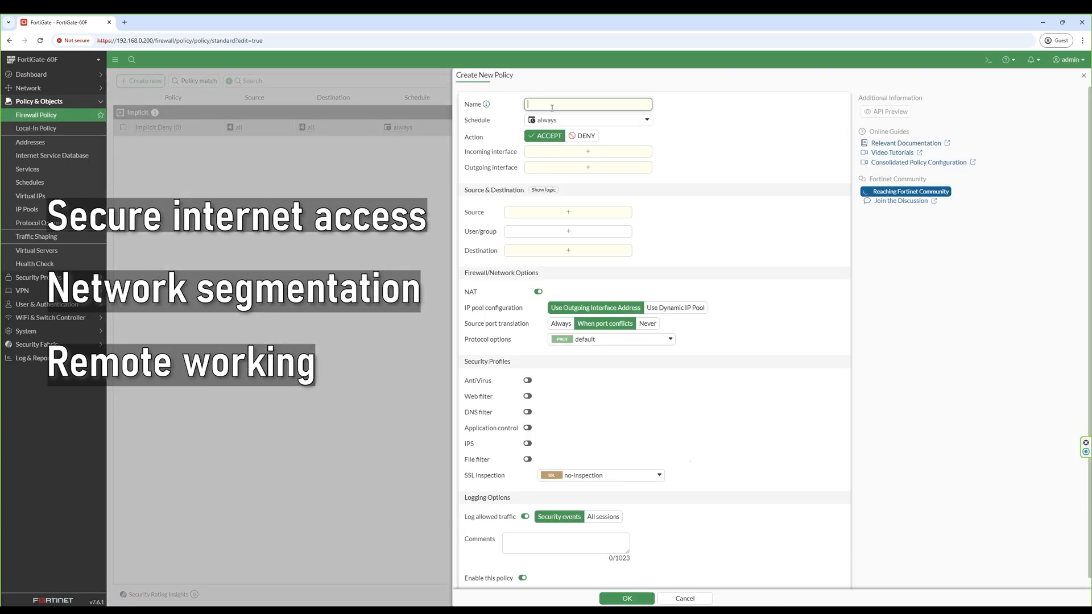
pyautogui.write('Allow internet a')
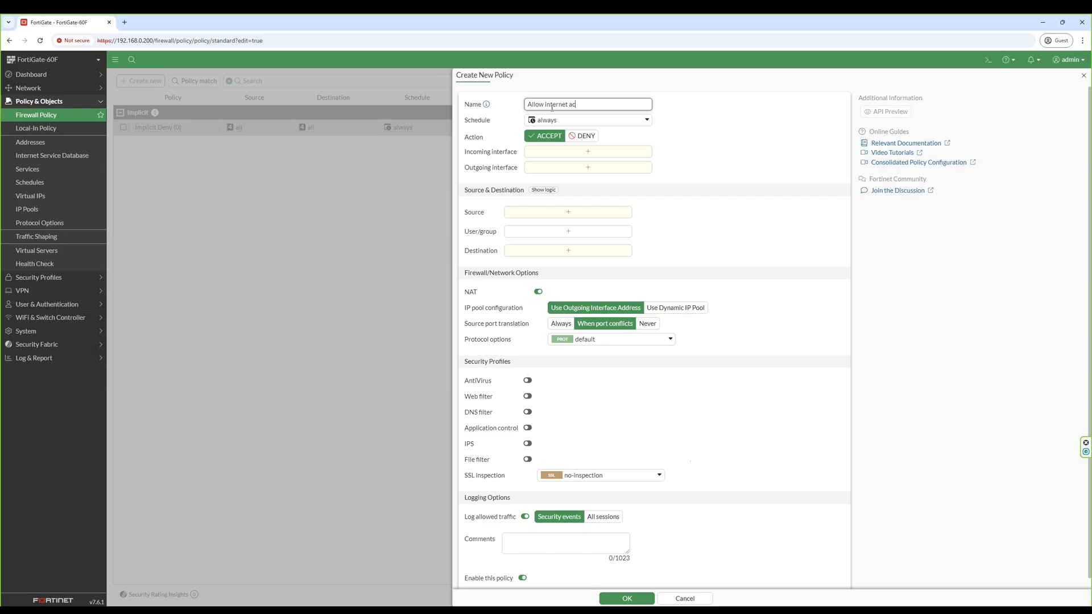
pyautogui.write('cess')
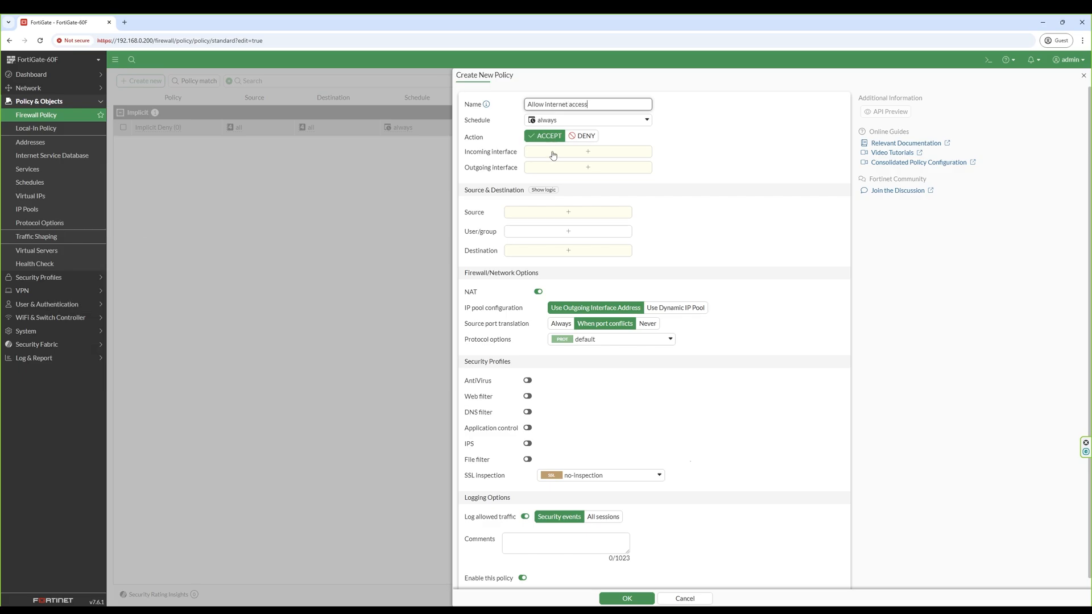
pyautogui.click(586, 151)
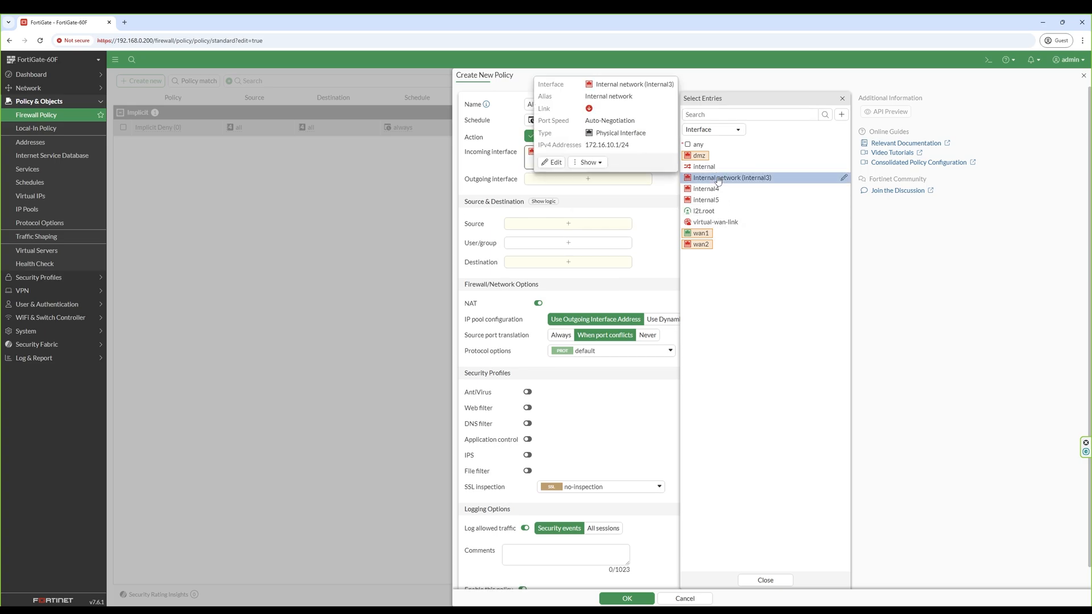
# Step: Route internal3 to wan1 with source and destination all, service ALL, and save
pyautogui.click(732, 178)
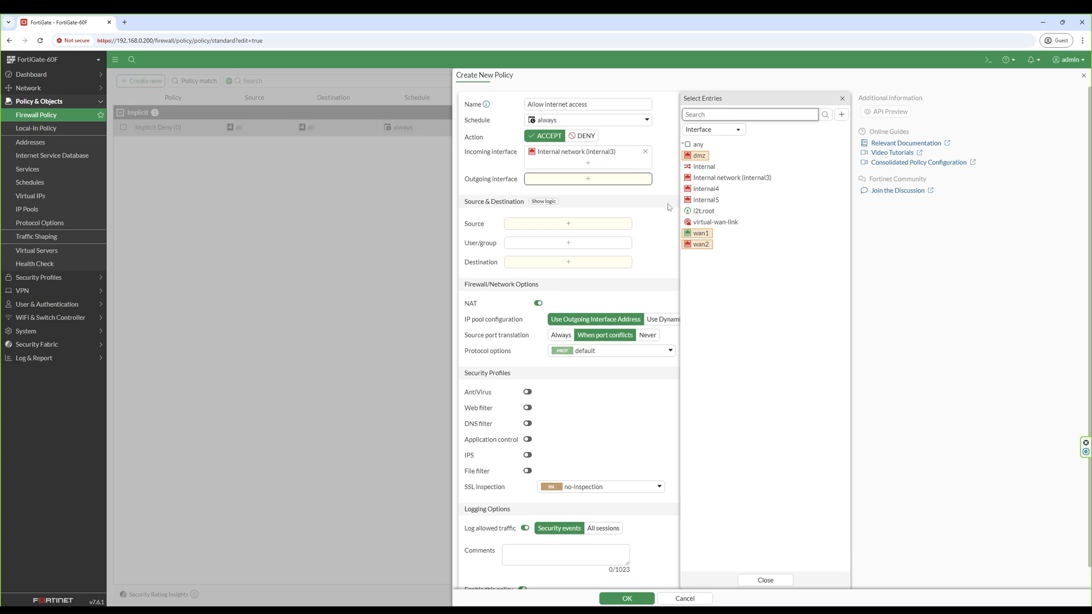
pyautogui.click(705, 233)
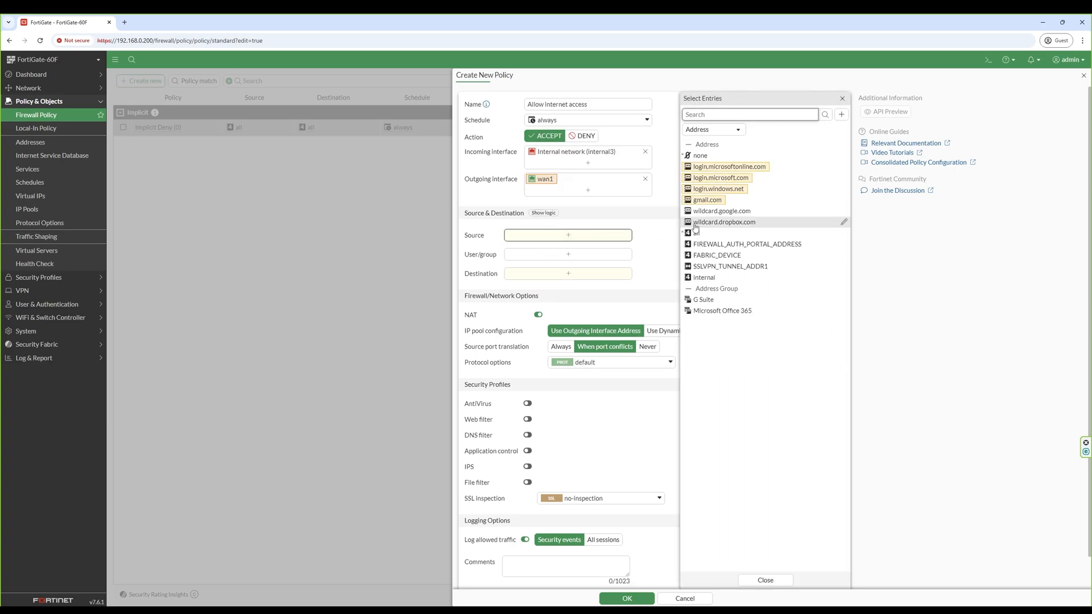
pyautogui.click(696, 232)
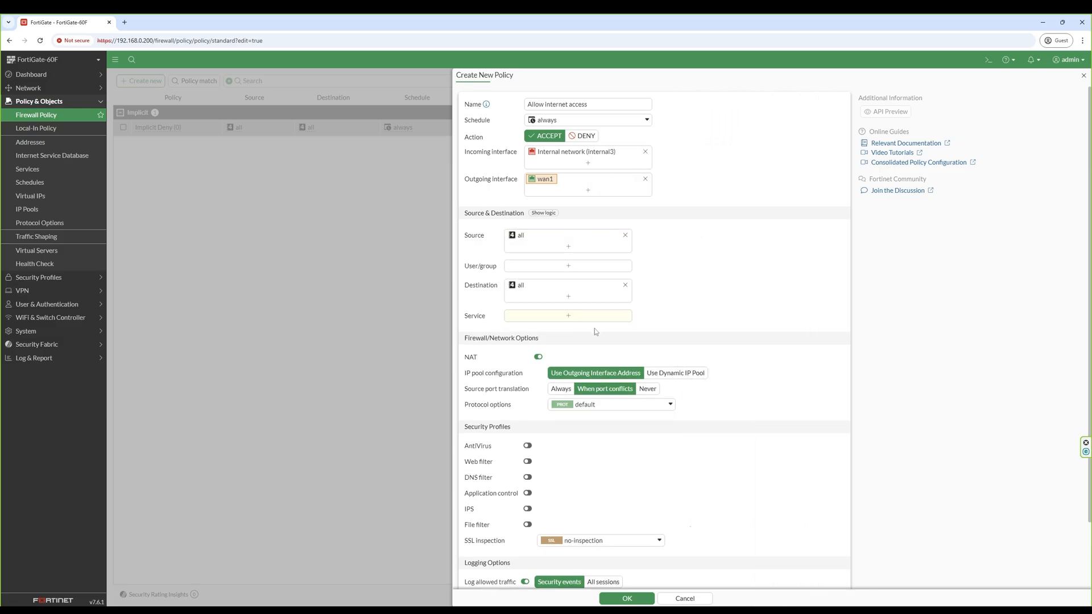
pyautogui.click(568, 316)
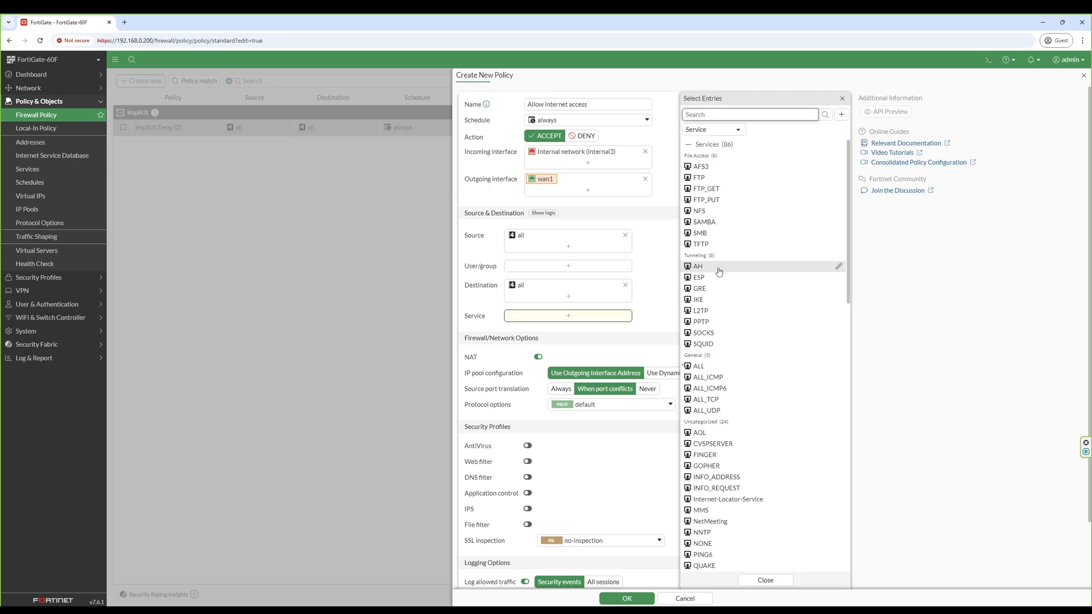
pyautogui.click(698, 366)
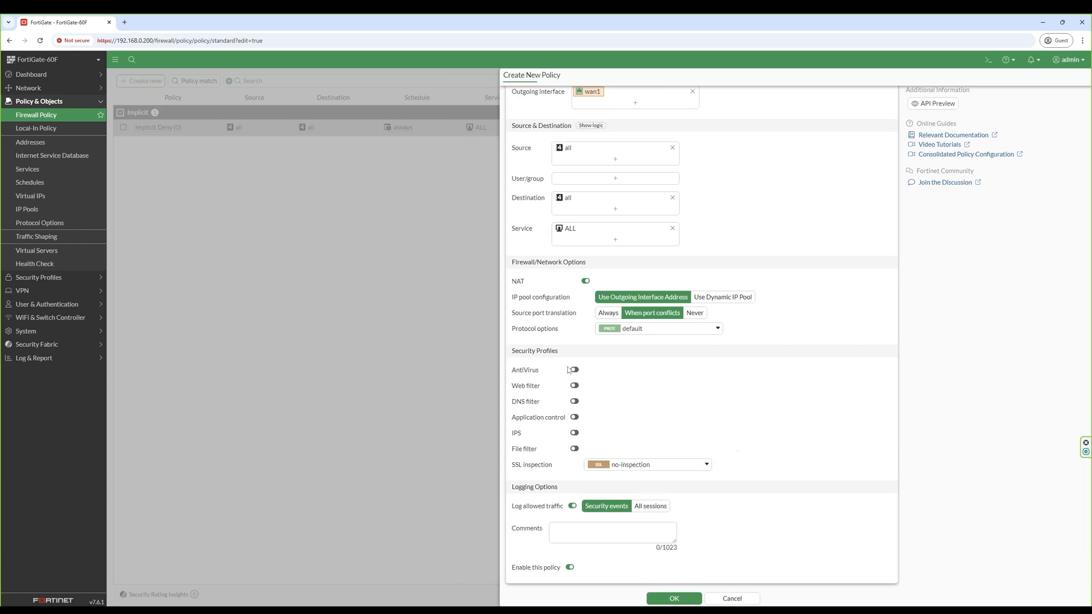
pyautogui.click(673, 598)
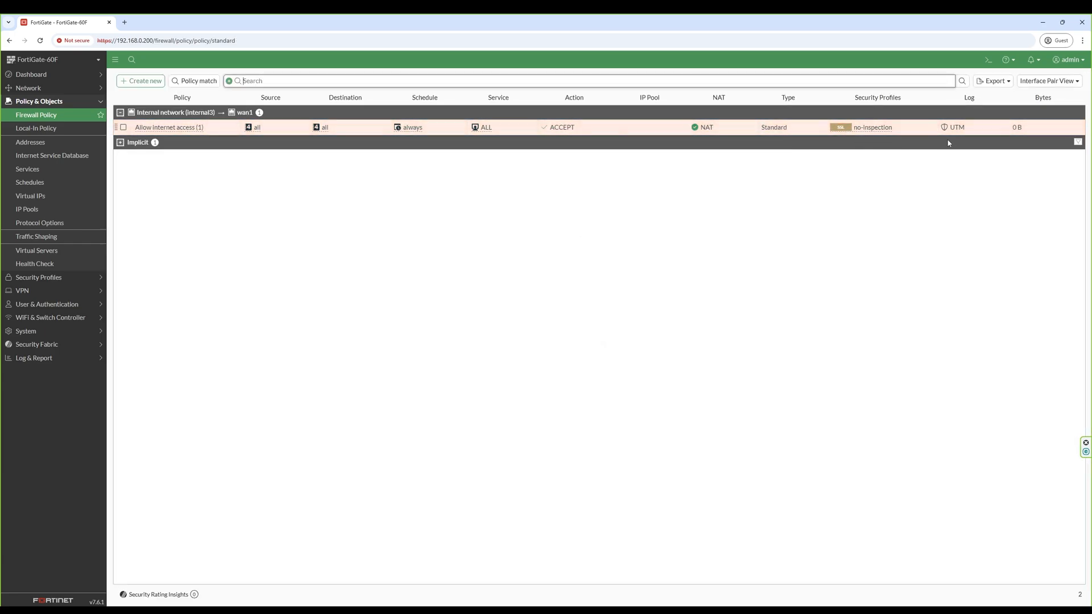
# Step: Open the 'Allow internet access' policy (ID 1) for editing from its context menu
pyautogui.rightClick(168, 127)
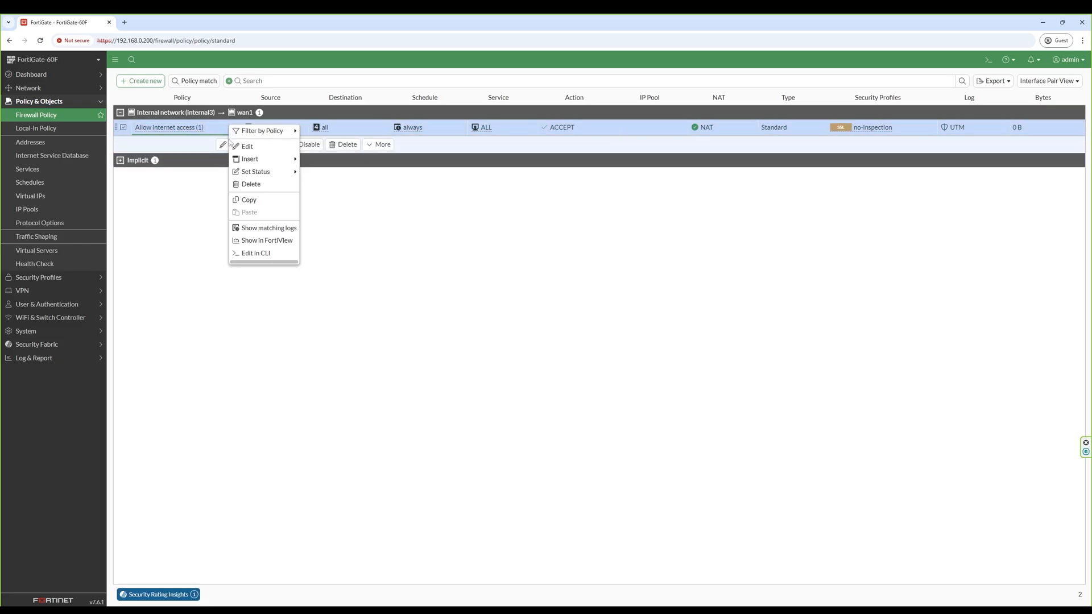
pyautogui.click(246, 146)
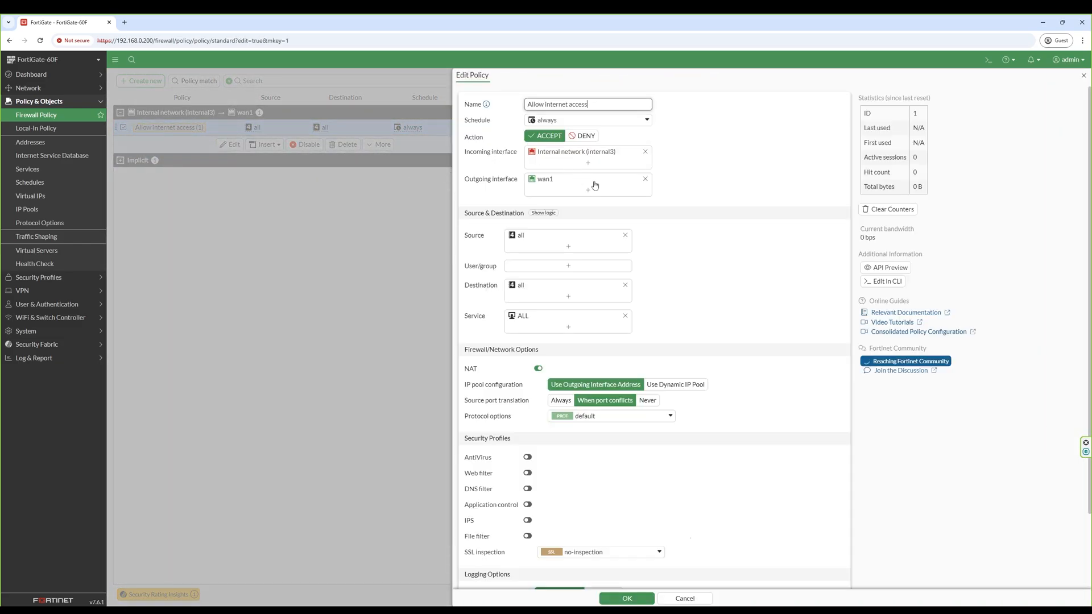